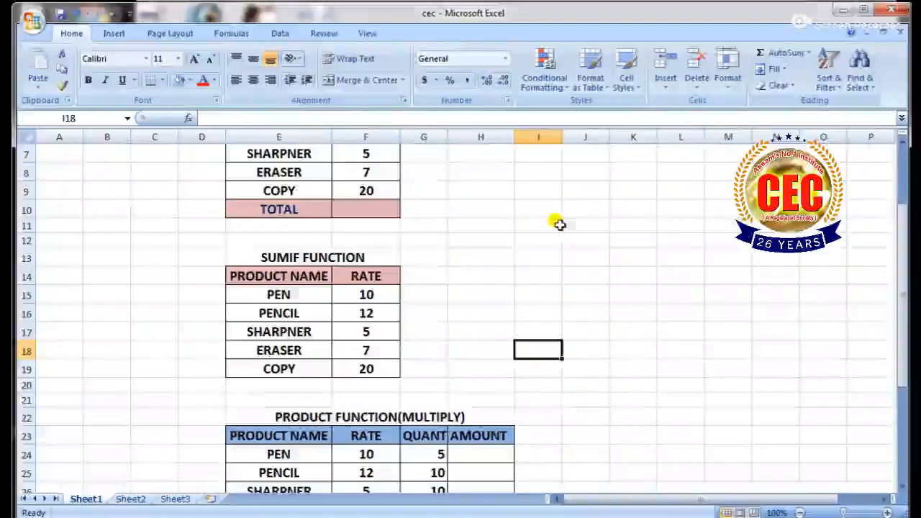
- Enter =SUM(F5:F9) in the SUM table's TOTAL cell F10, giving 54
scroll(up, 3)
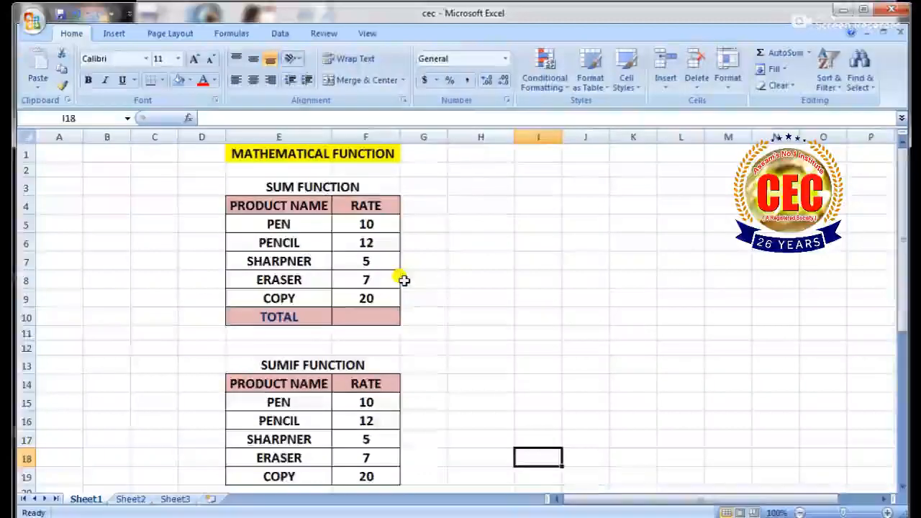
scroll(down, 3)
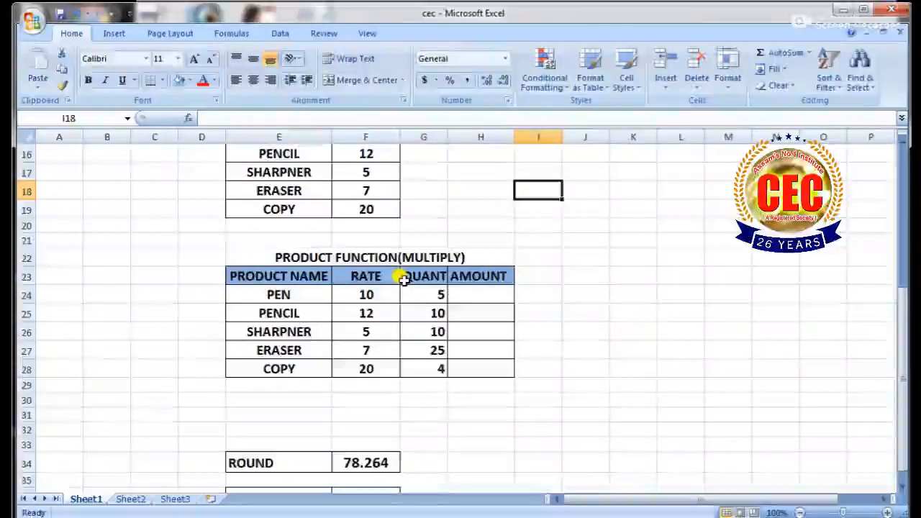
scroll(up, 3)
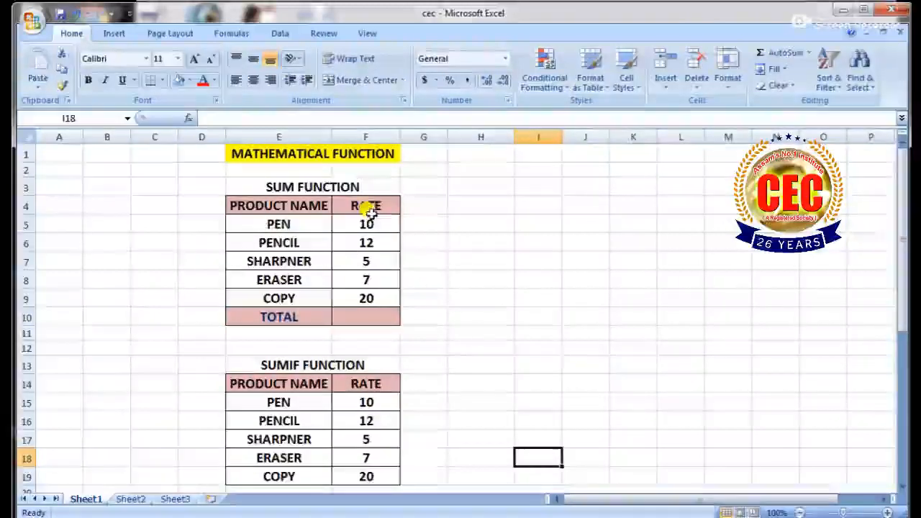
mouse_move(358, 314)
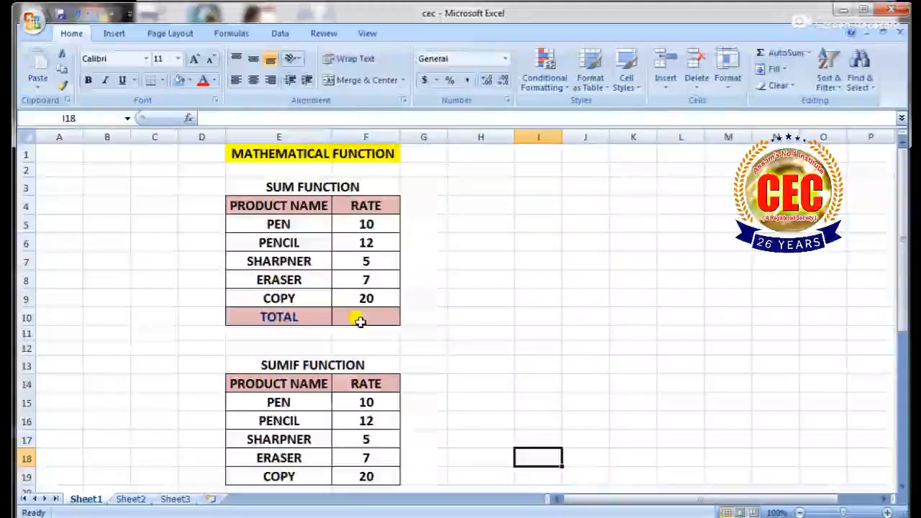
mouse_move(292, 186)
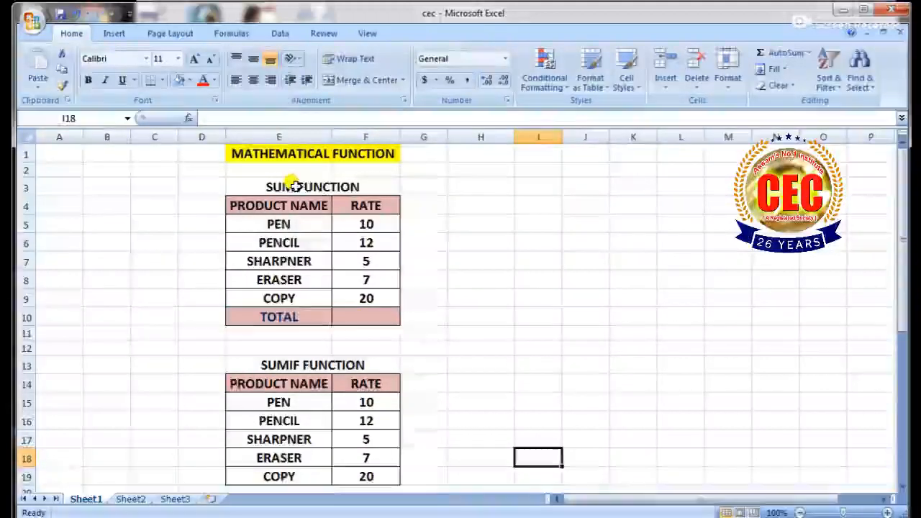
mouse_move(337, 304)
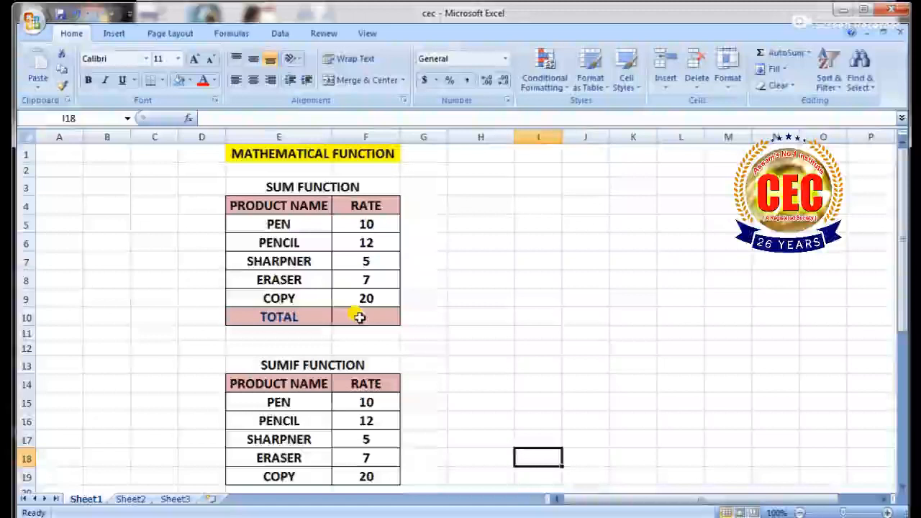
click(365, 317)
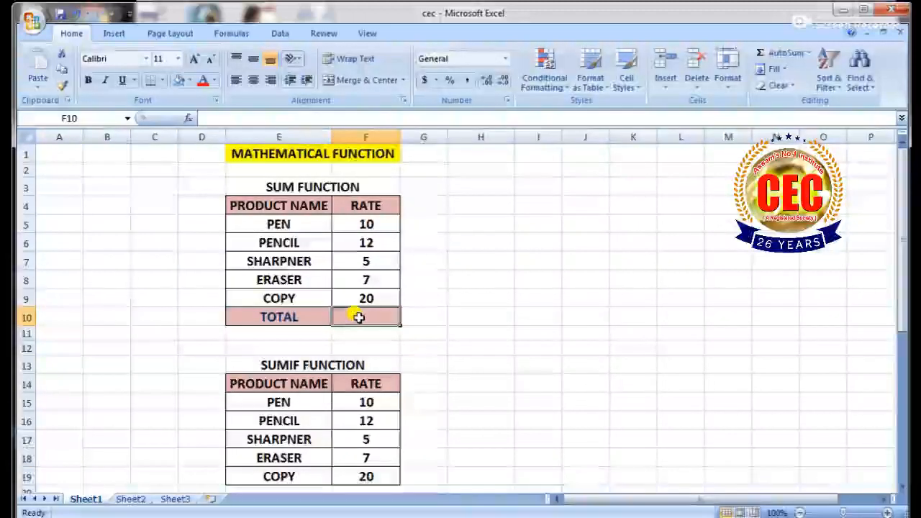
text(=)
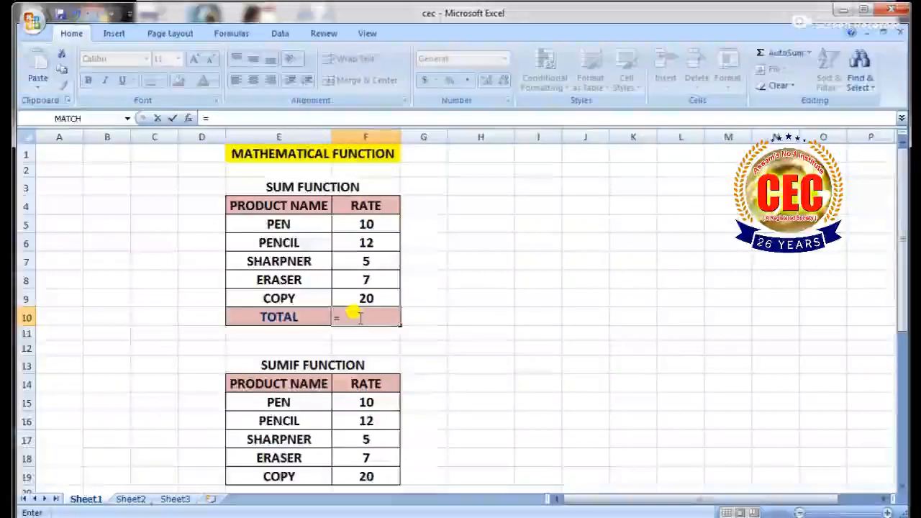
text(=SUM)
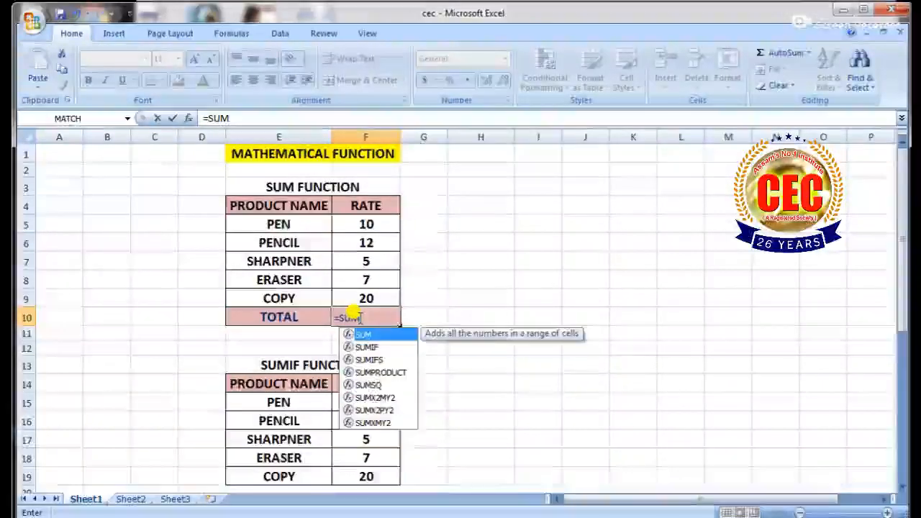
double_click(363, 334)
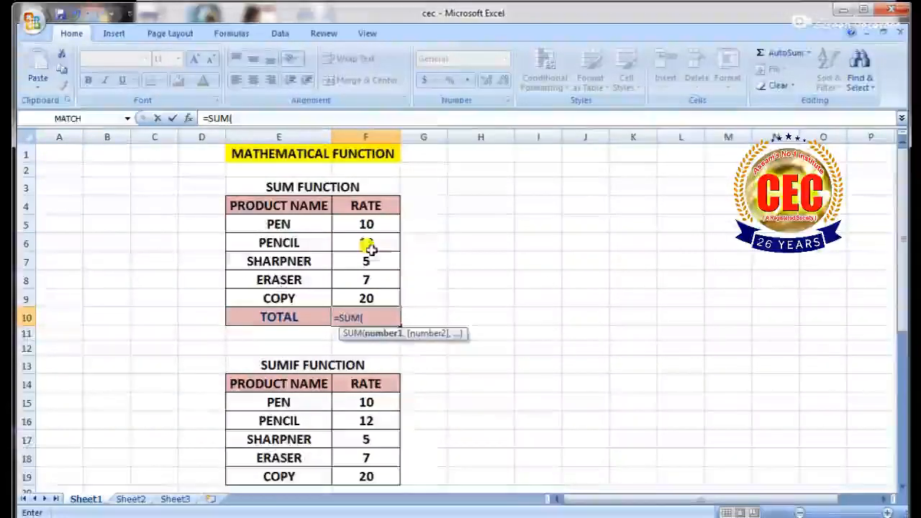
drag(365, 224, 366, 298)
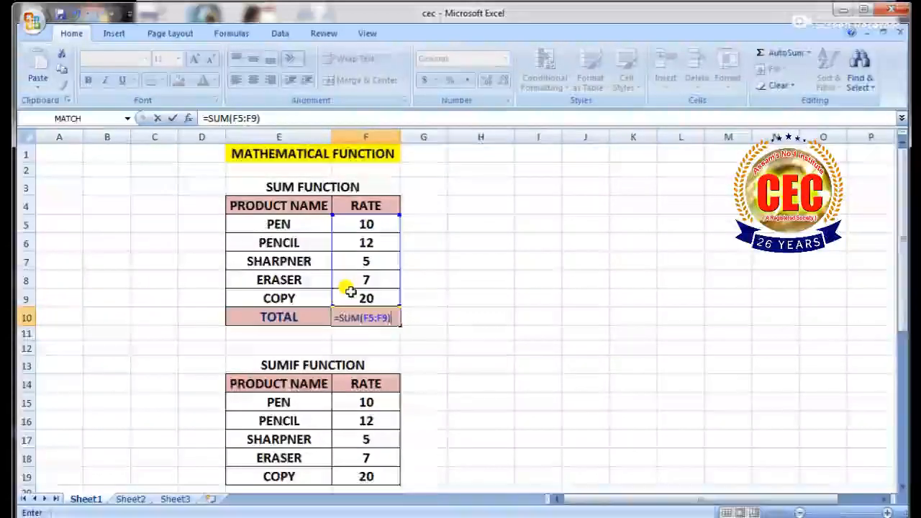
key(Return)
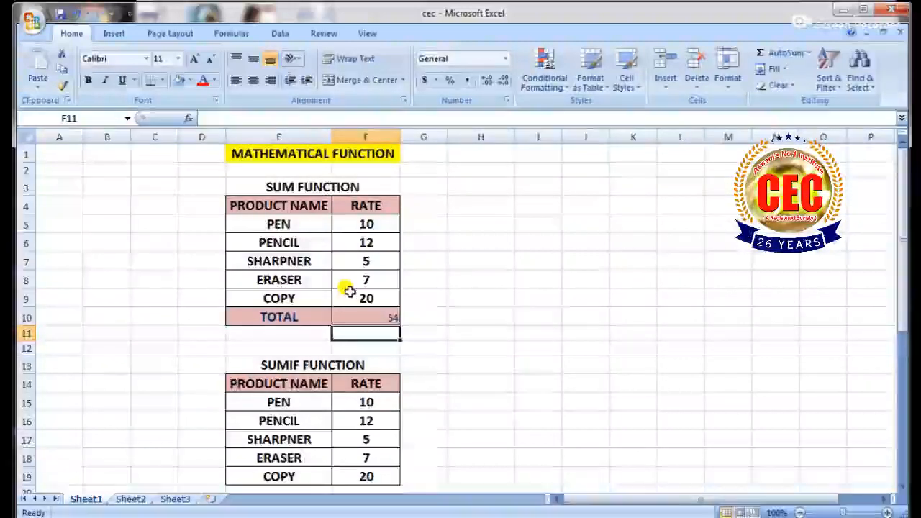
- Enter =SUM(F6,F8,F9) in F11 to add the pencil, eraser and copy rates, giving 39
text(=)
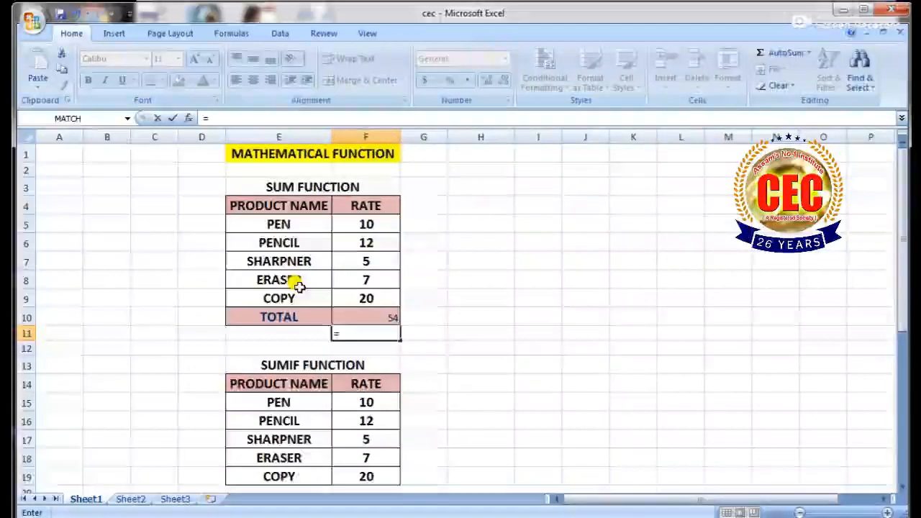
mouse_move(286, 347)
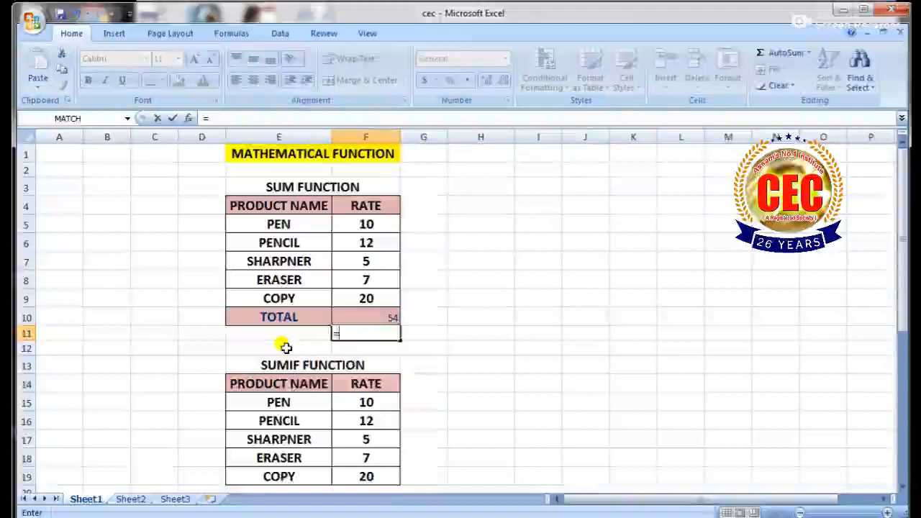
text(=SUM()
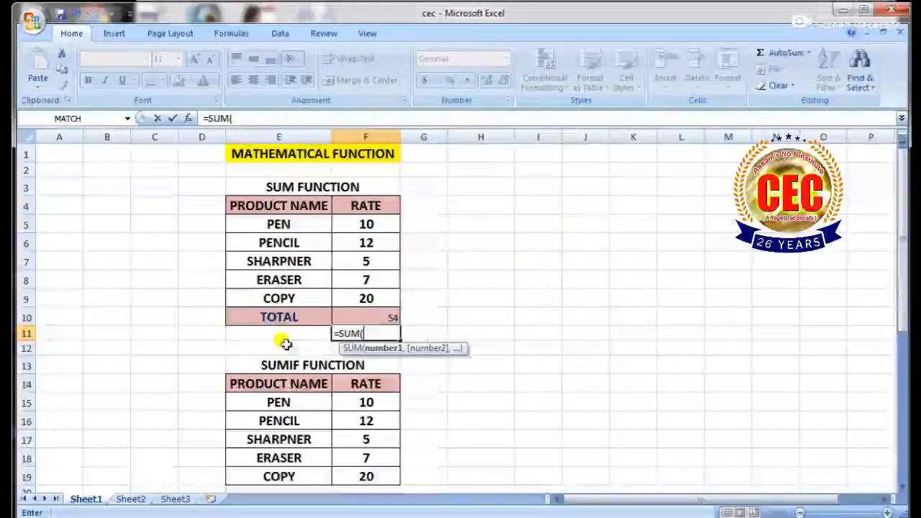
click(366, 242)
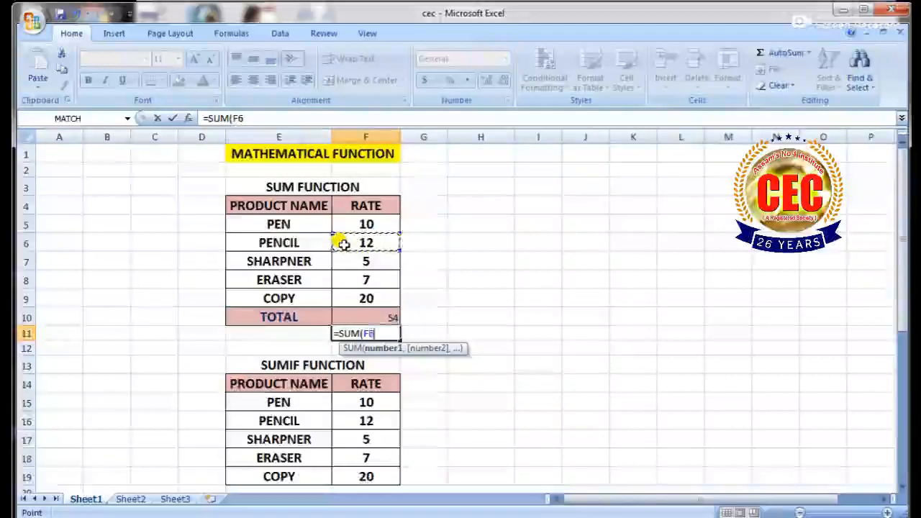
text(,)
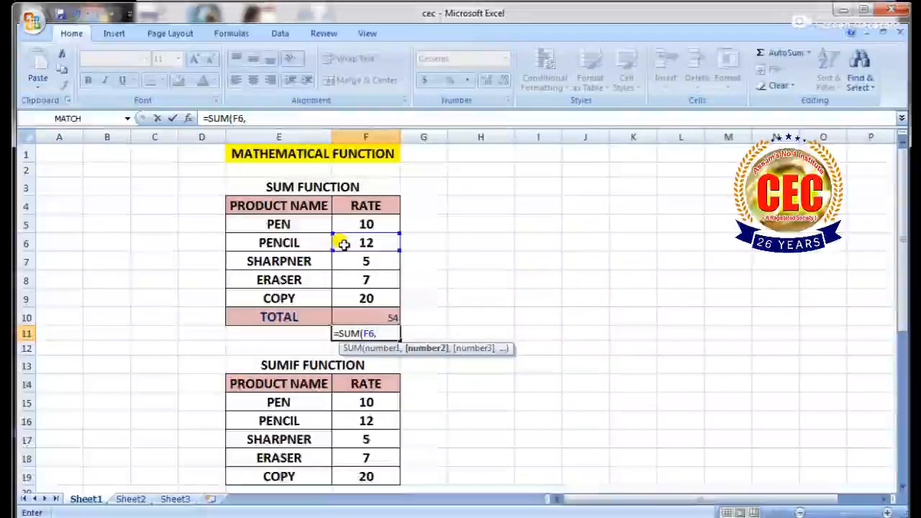
click(366, 279)
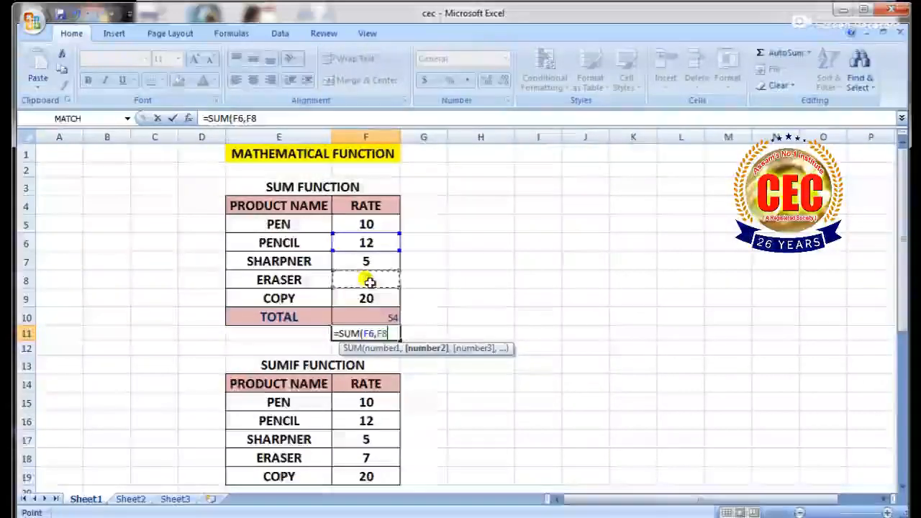
text(,)
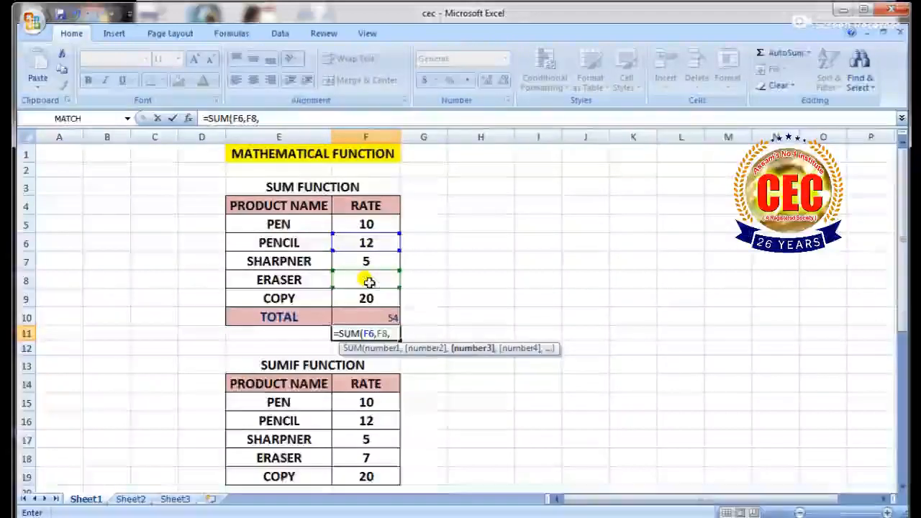
click(366, 298)
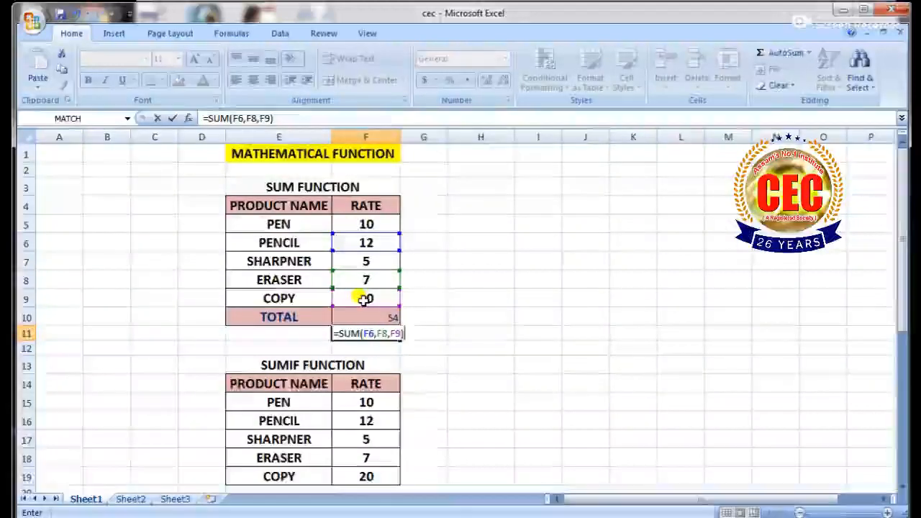
key(Return)
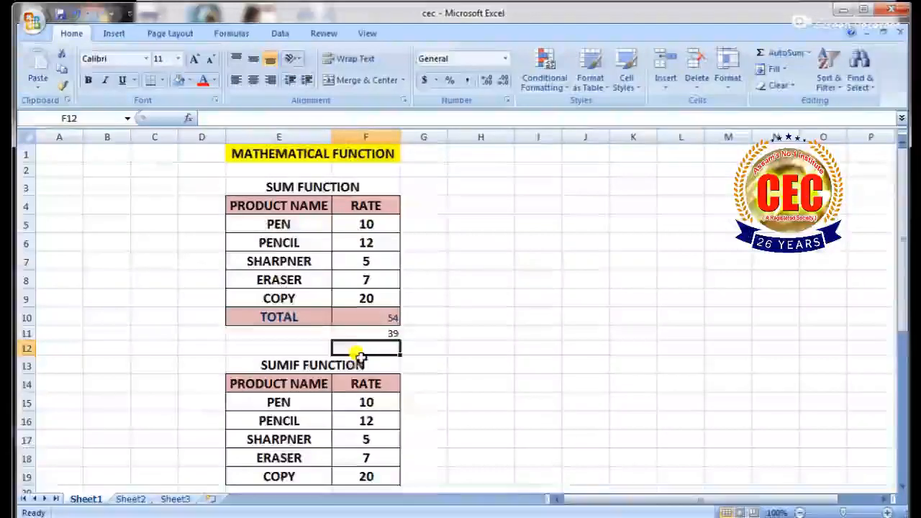
scroll(down, 3)
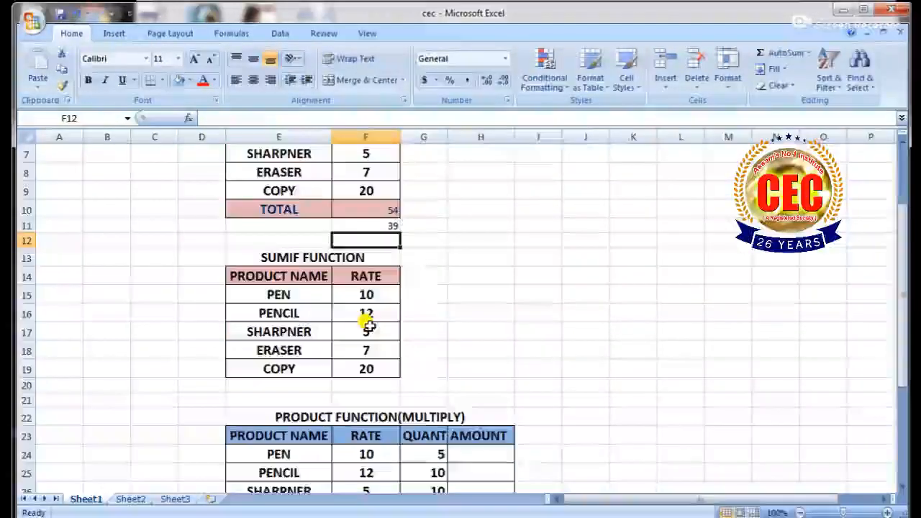
scroll(down, 3)
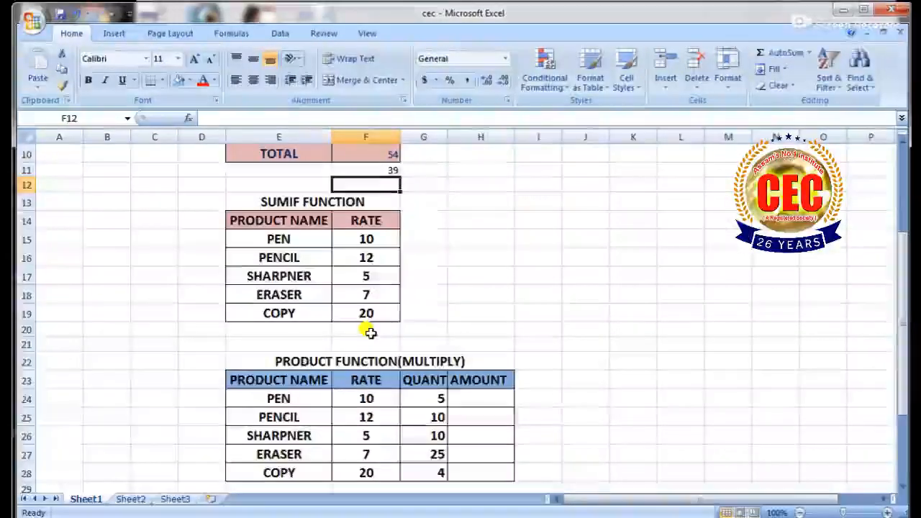
click(365, 328)
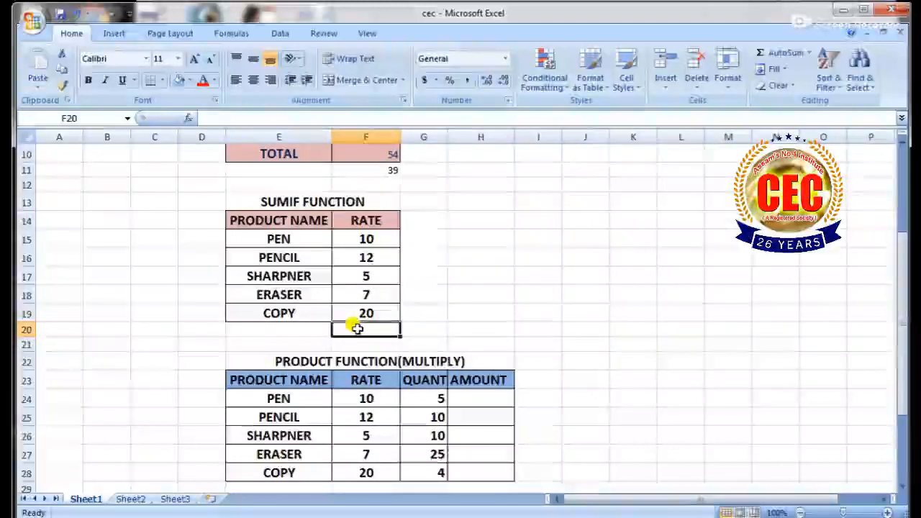
- Type =SUMIF(F15:F19,"<12" in F20 to total rates under 12
text(=)
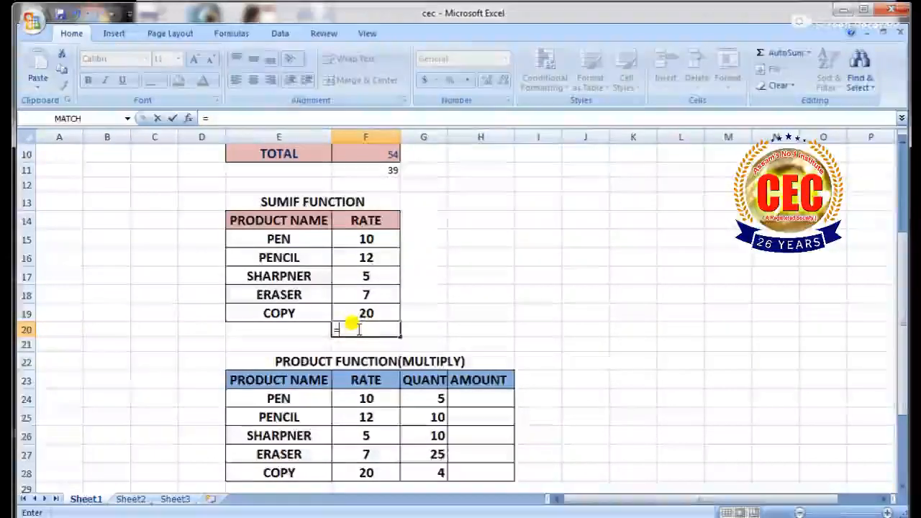
text(SU)
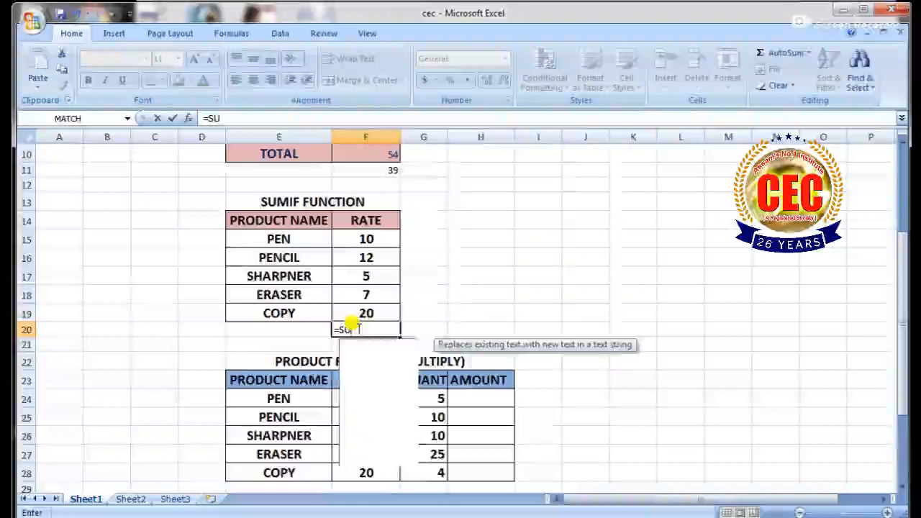
text(MIF()
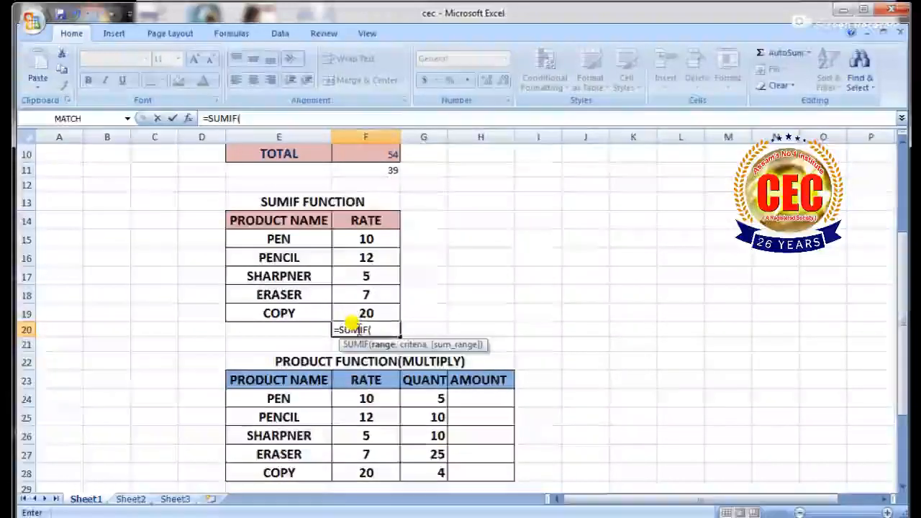
drag(366, 239, 365, 275)
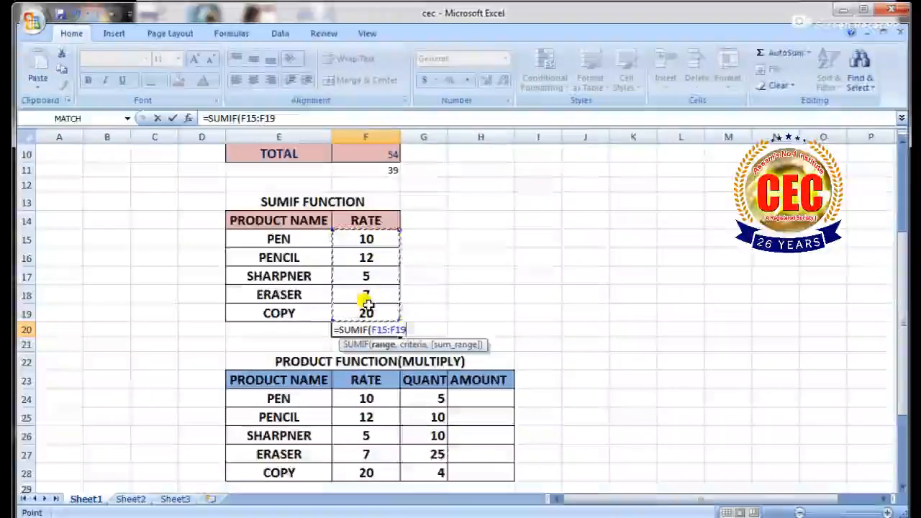
text(,)
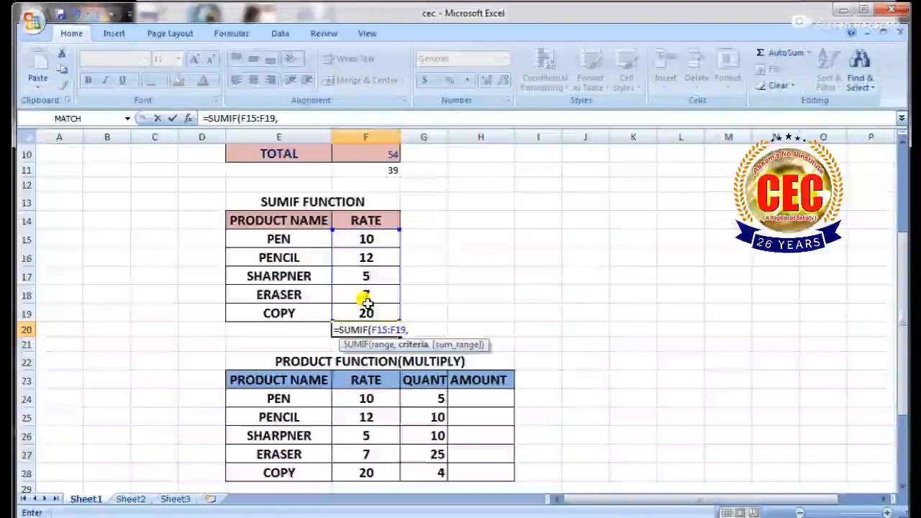
text(")
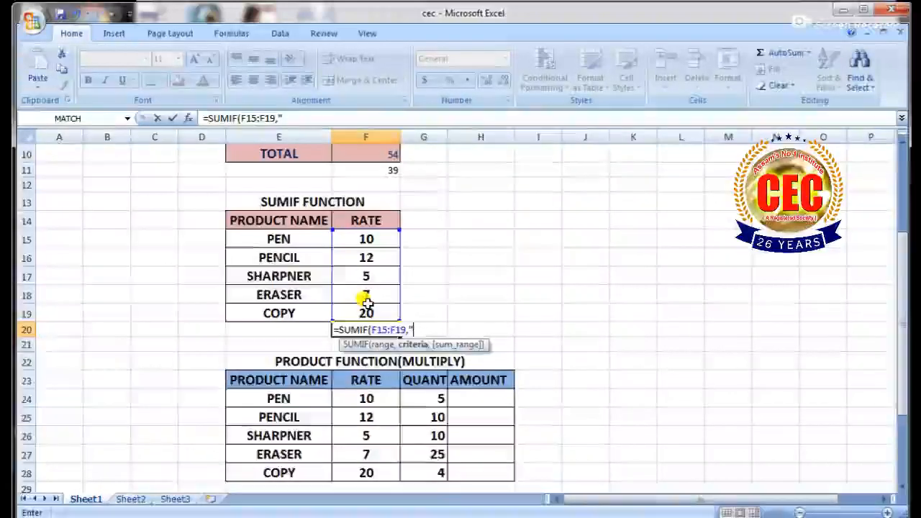
text(<)
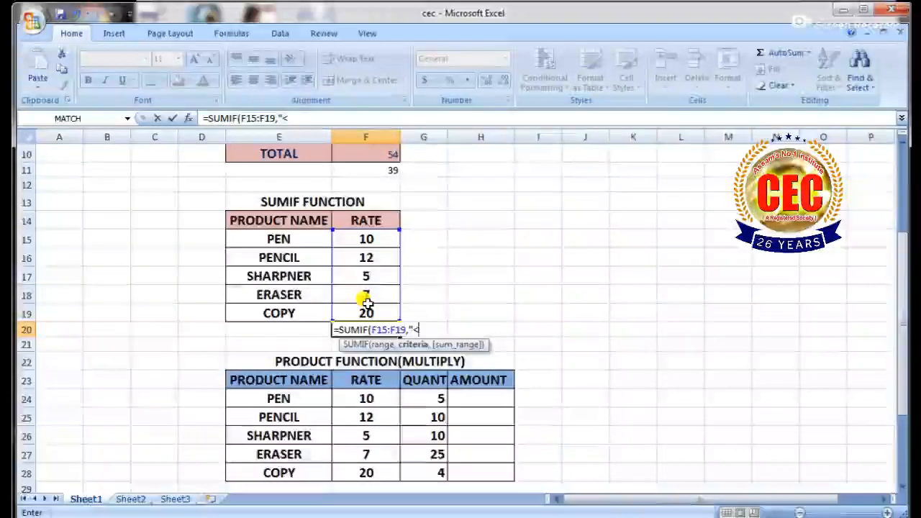
text(12)
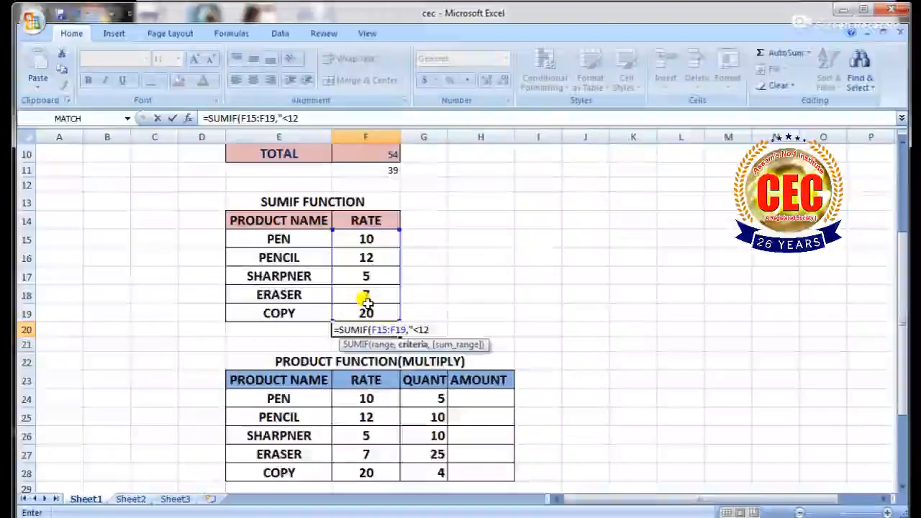
text(")
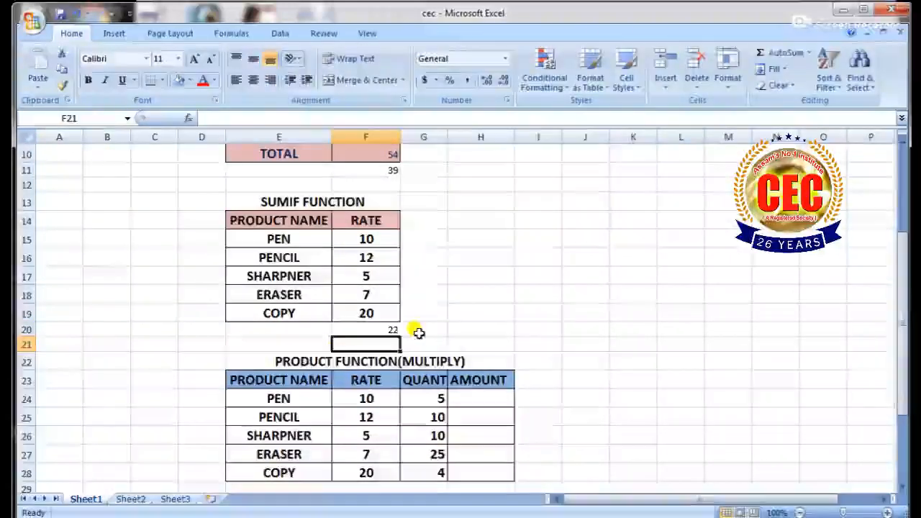
mouse_move(381, 342)
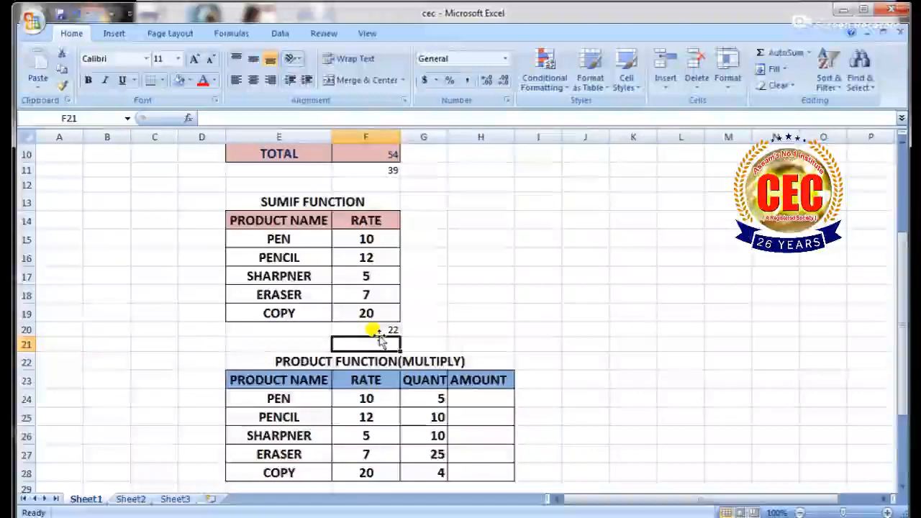
- Scroll down to the PRODUCT table and select the pen's AMOUNT cell H24
scroll(down, 3)
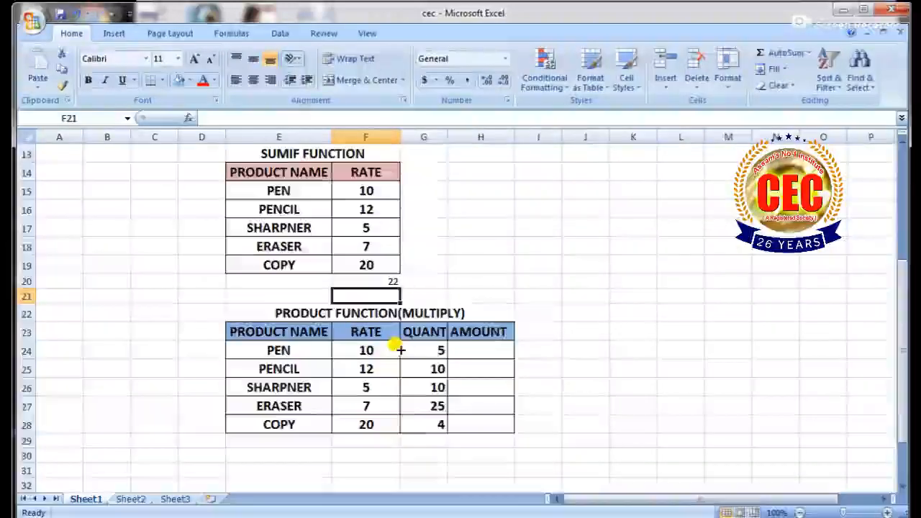
scroll(down, 3)
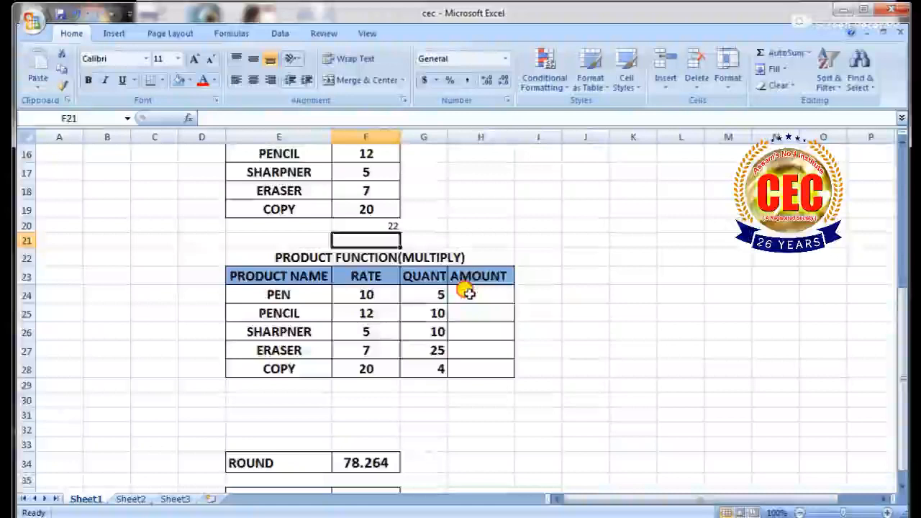
click(481, 294)
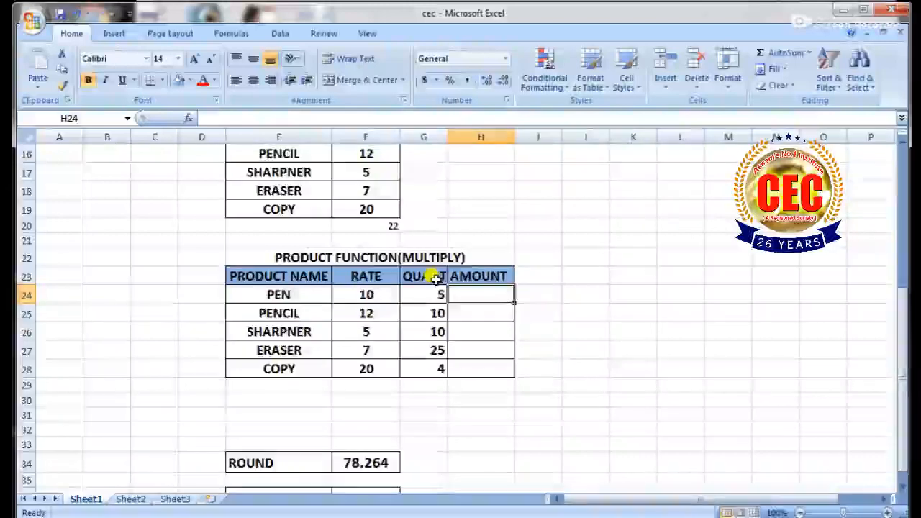
- Widen column G so the PRODUCT table's QUANTITY header fits
drag(446, 137, 466, 137)
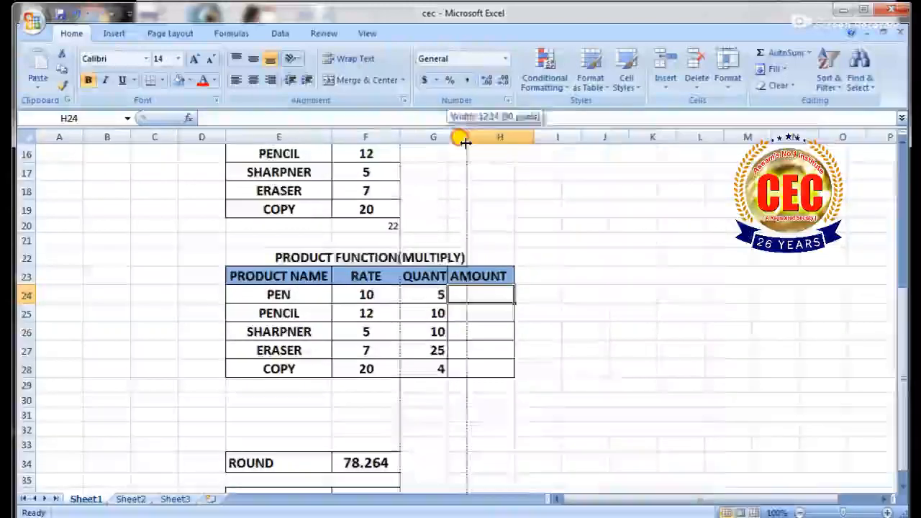
drag(466, 137, 499, 137)
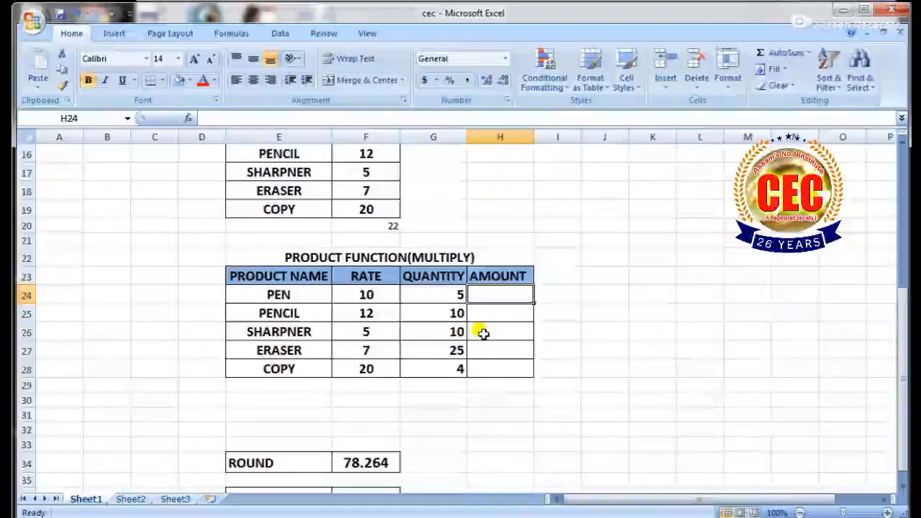
- Enter a PRODUCT formula over F24:G24 in H24, giving the pen's amount of 50
text(=)
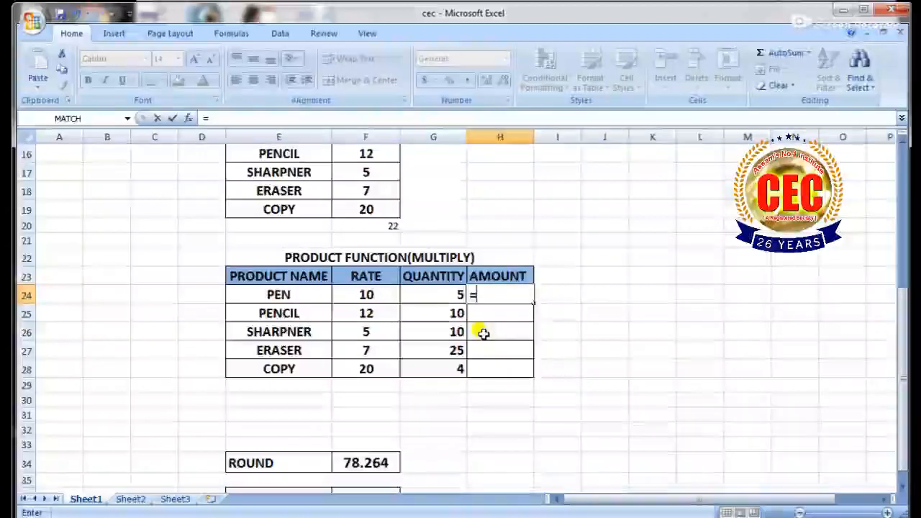
text(PRODUCT(F24:G24)
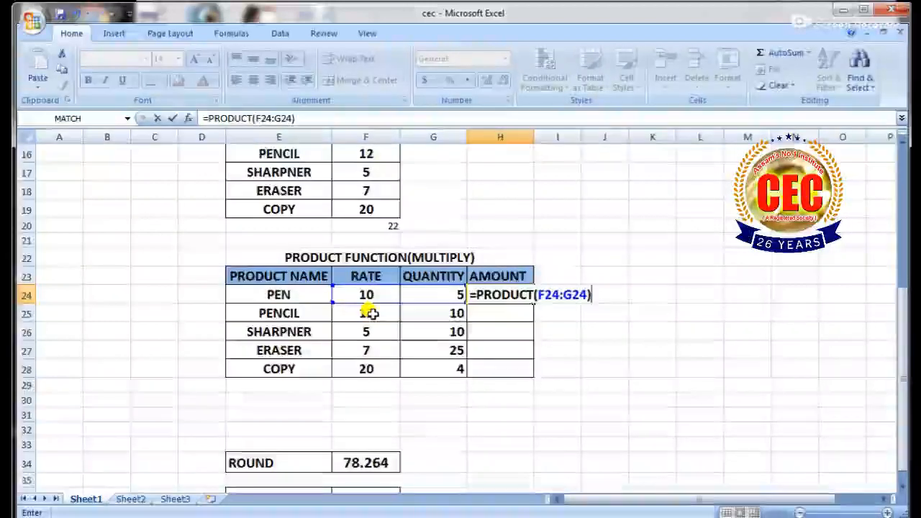
key(Return)
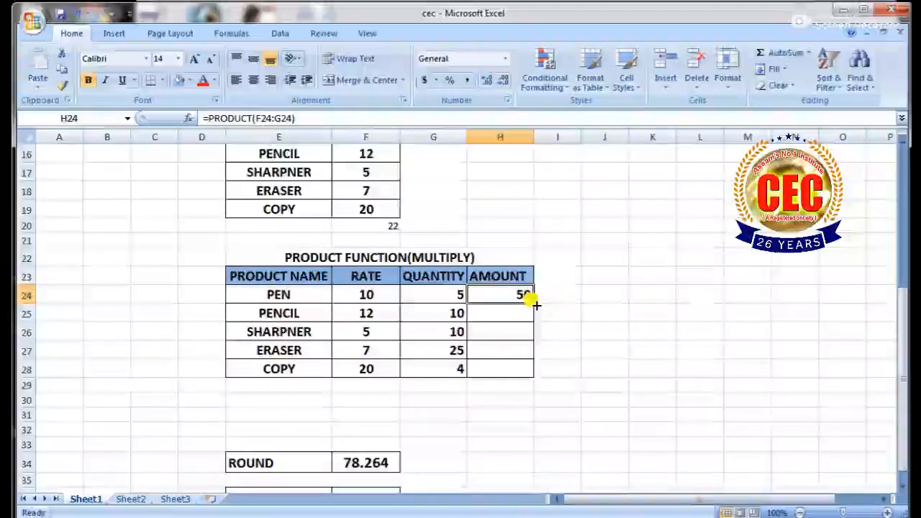
drag(532, 298, 533, 369)
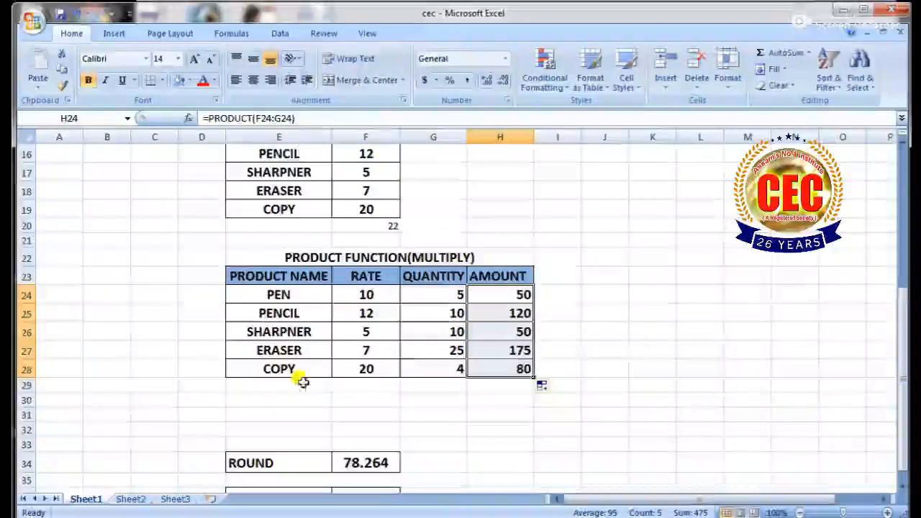
scroll(down, 3)
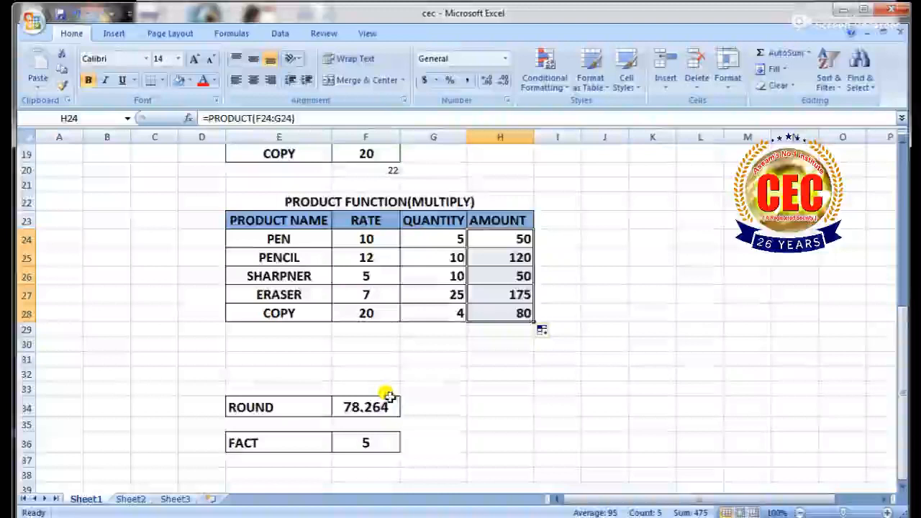
mouse_move(401, 381)
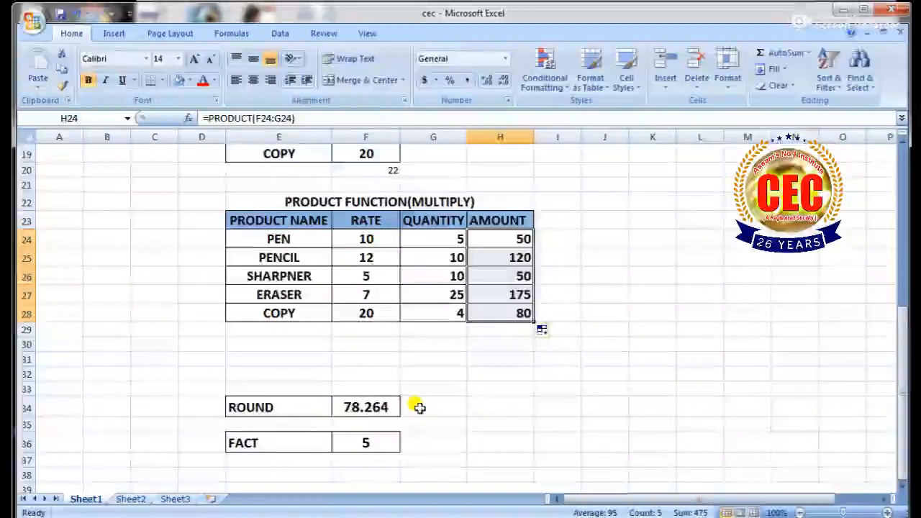
click(434, 407)
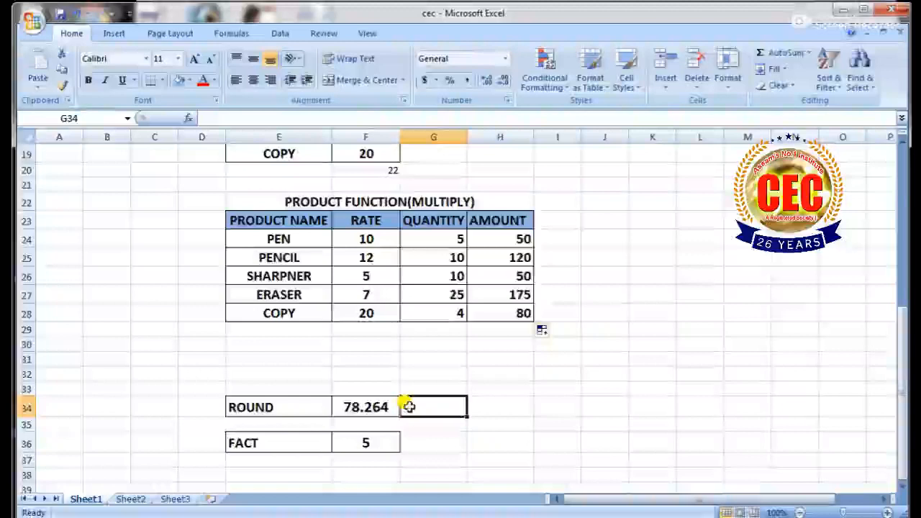
mouse_move(416, 416)
text(=)
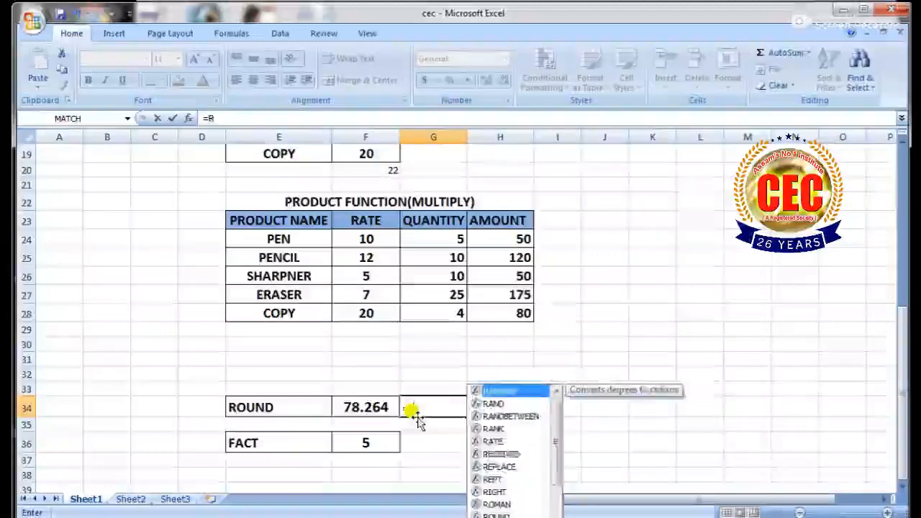
- Enter =ROUND(F34,2) in G34 to round 78.264 to 78.26
text(ROUND()
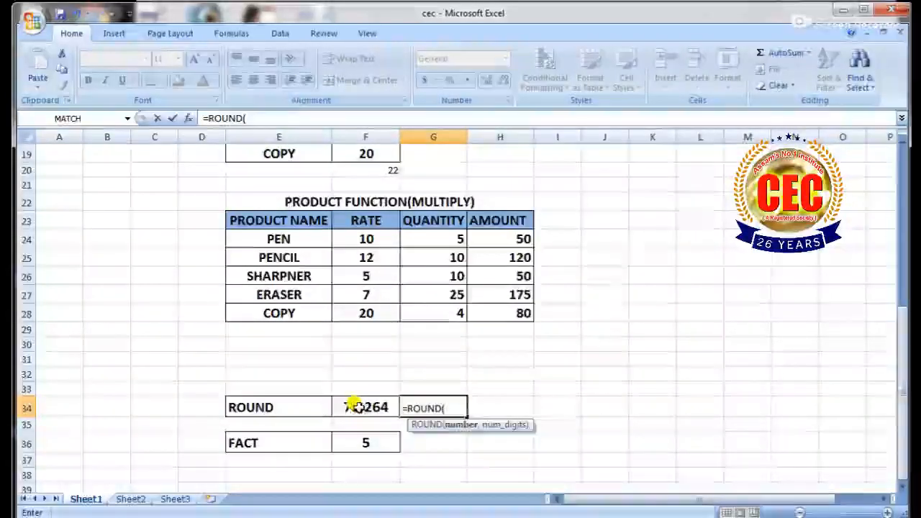
click(366, 407)
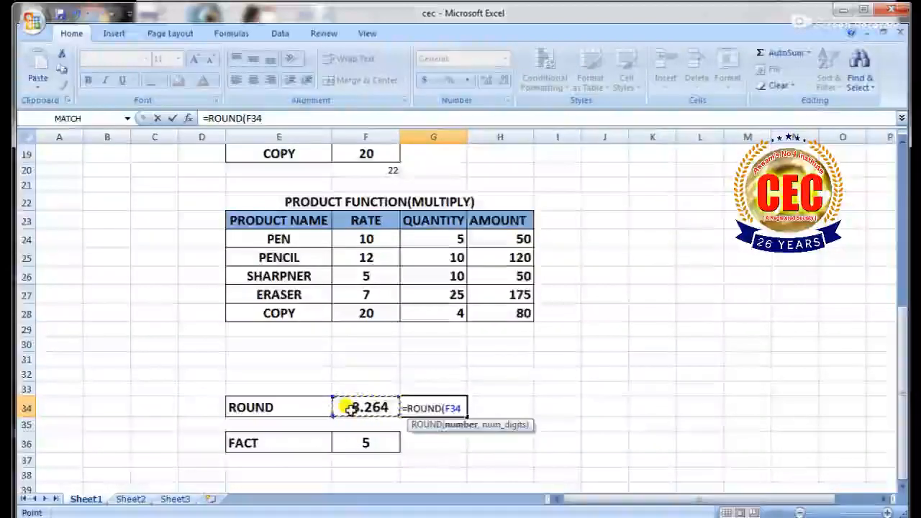
text(,)
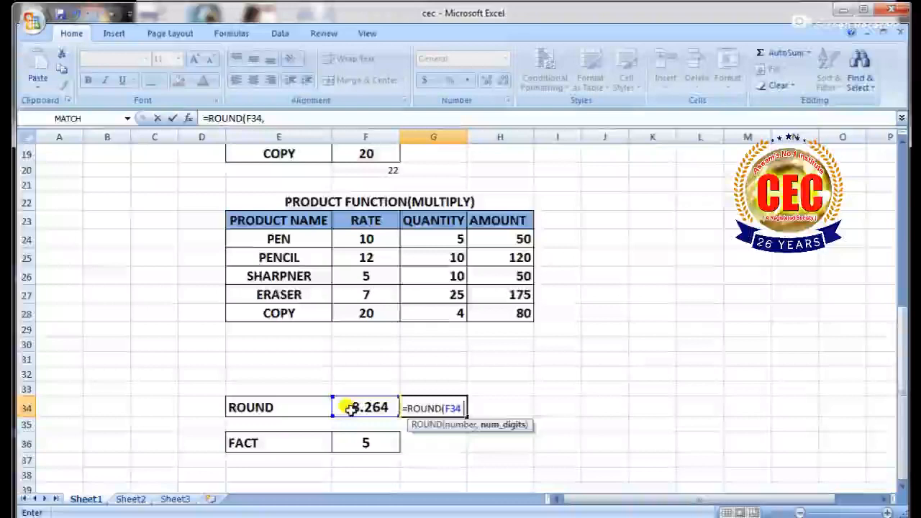
text(2))
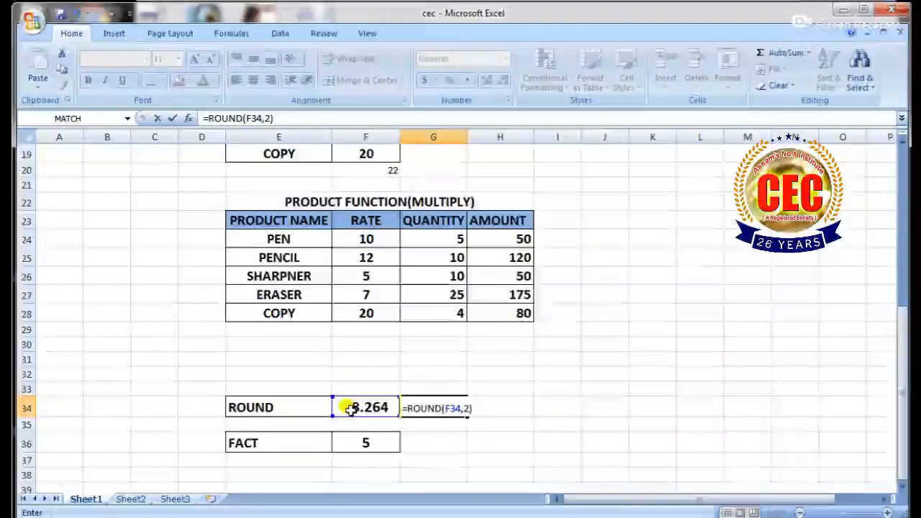
key(Return)
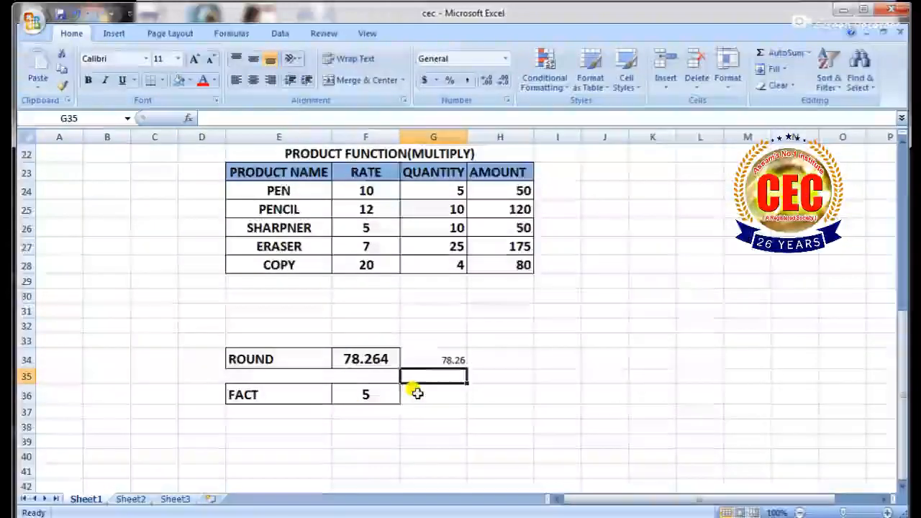
- Enter =FACT(F36) in G36 to return 120, the factorial of 5
click(432, 394)
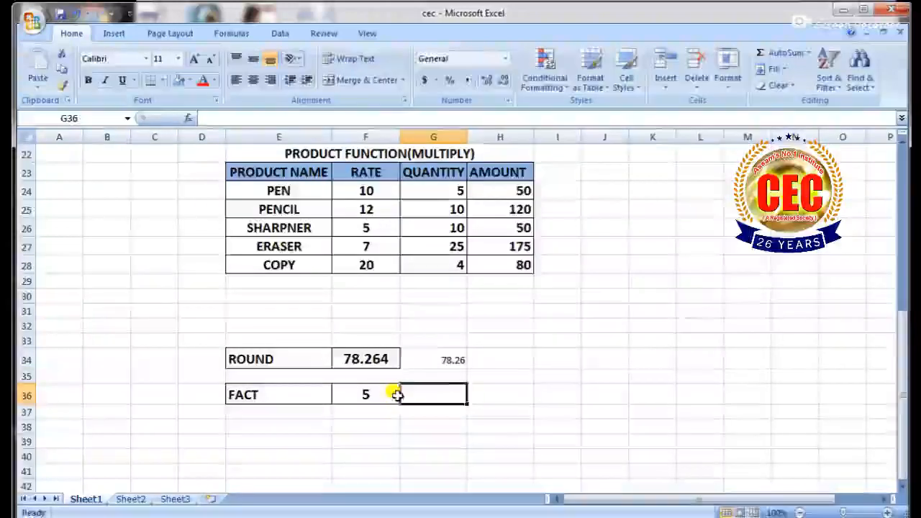
text(=F)
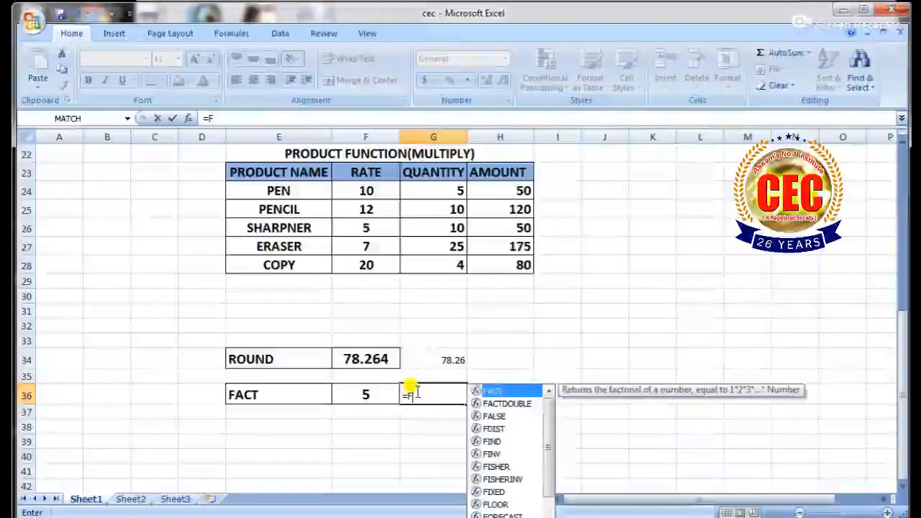
text(ACT()
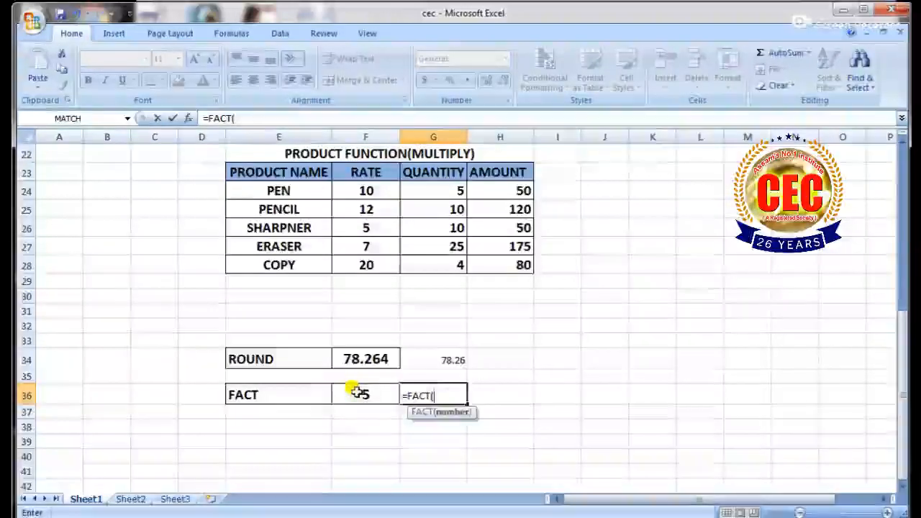
click(365, 394)
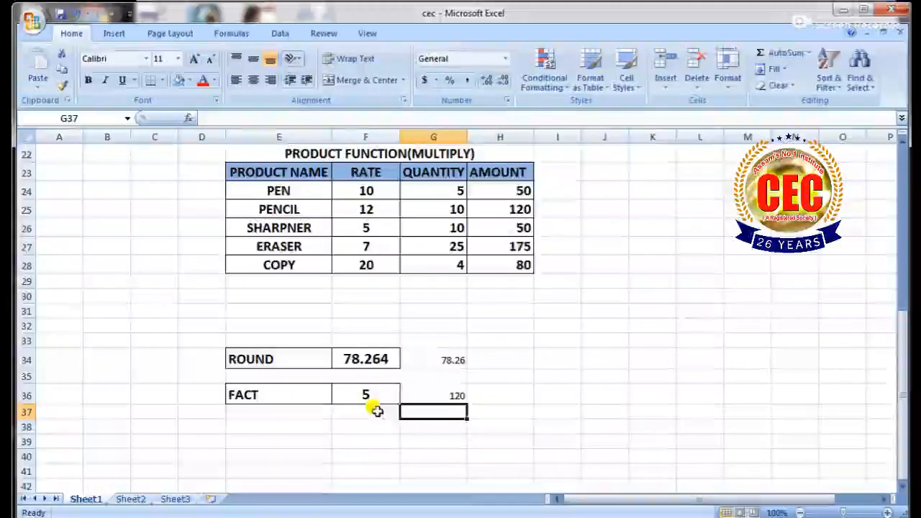
mouse_move(259, 404)
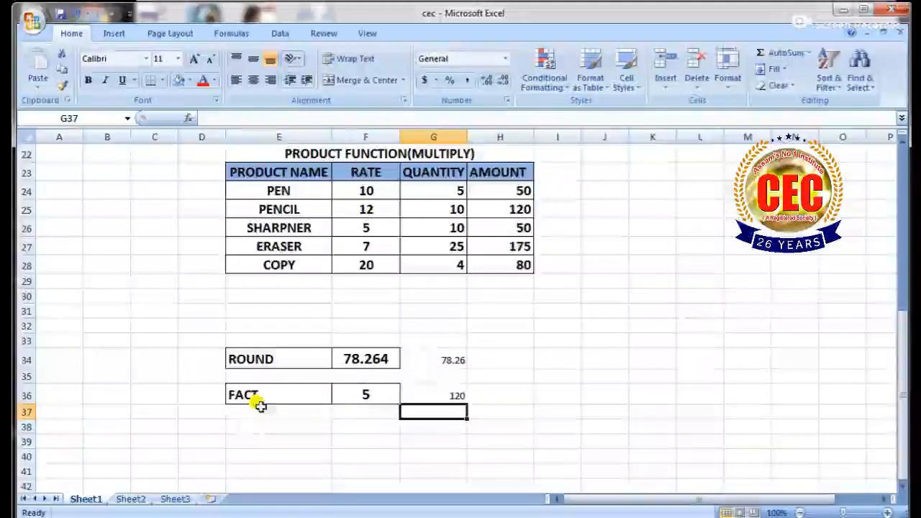
mouse_move(336, 411)
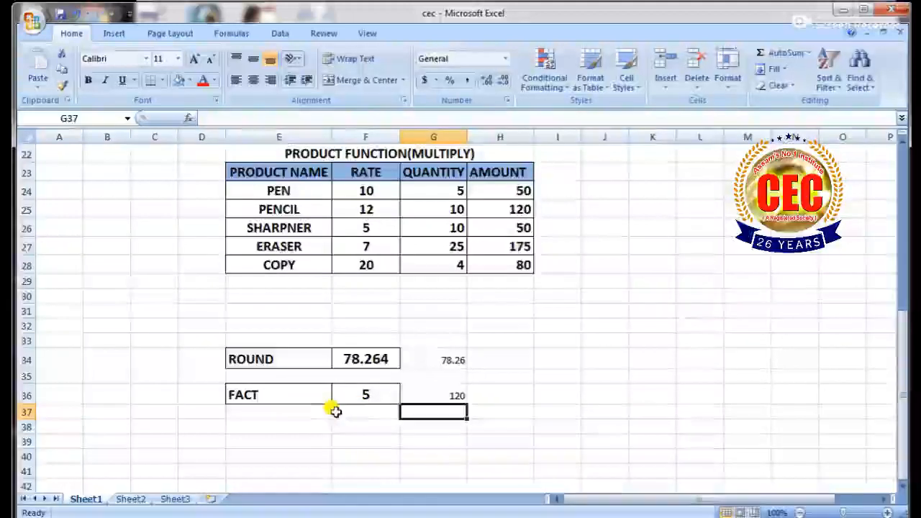
mouse_move(353, 408)
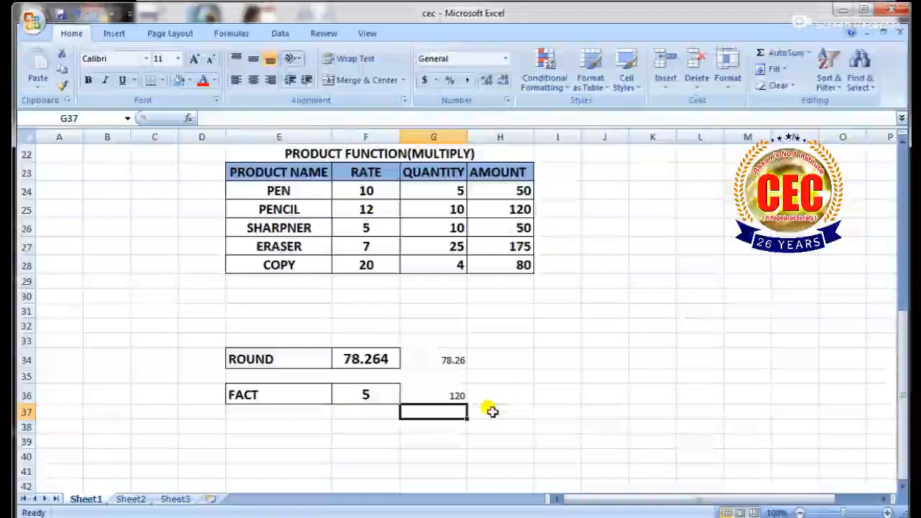
- Type =1*2*3*4*5 in H37 as a manual factorial check
click(499, 411)
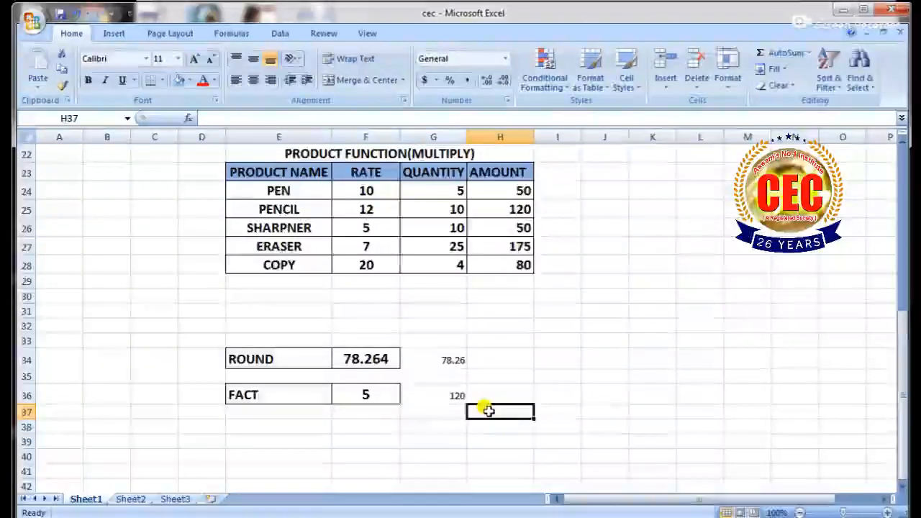
text(=)
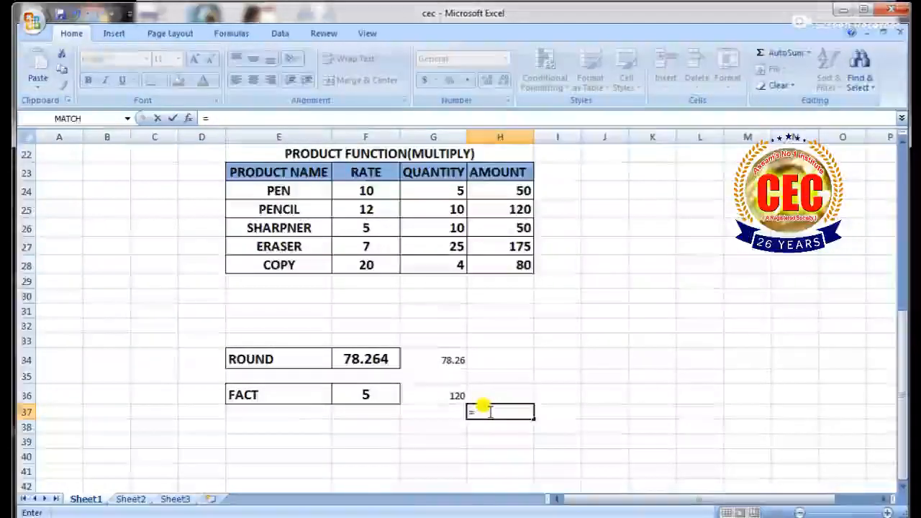
text(=1*2)
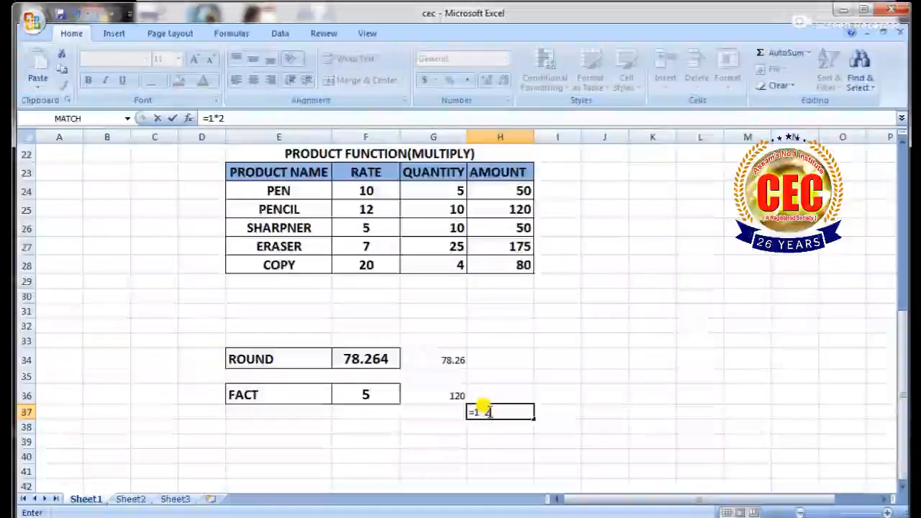
text(*3*)
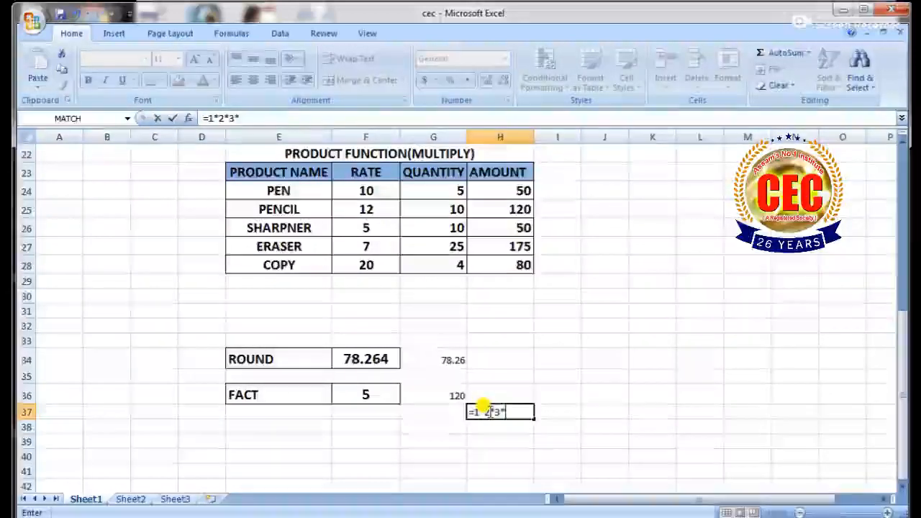
text(4*)
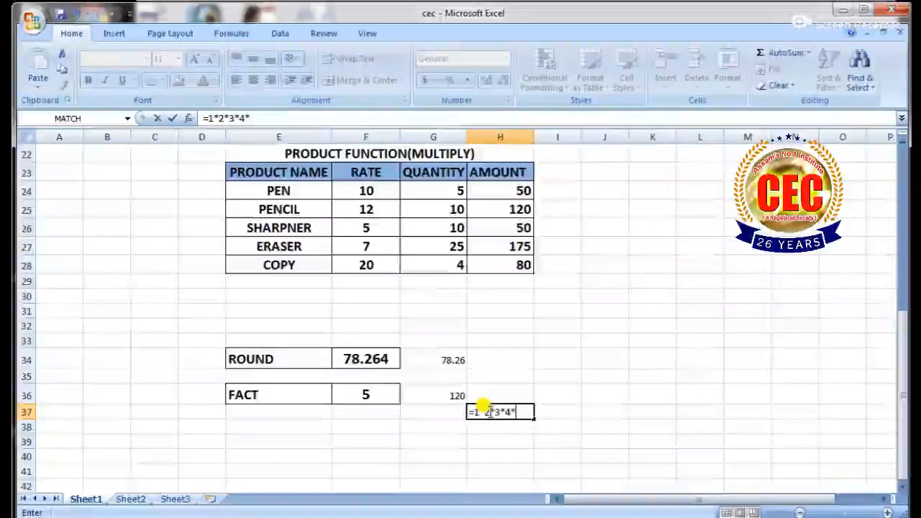
text(5)
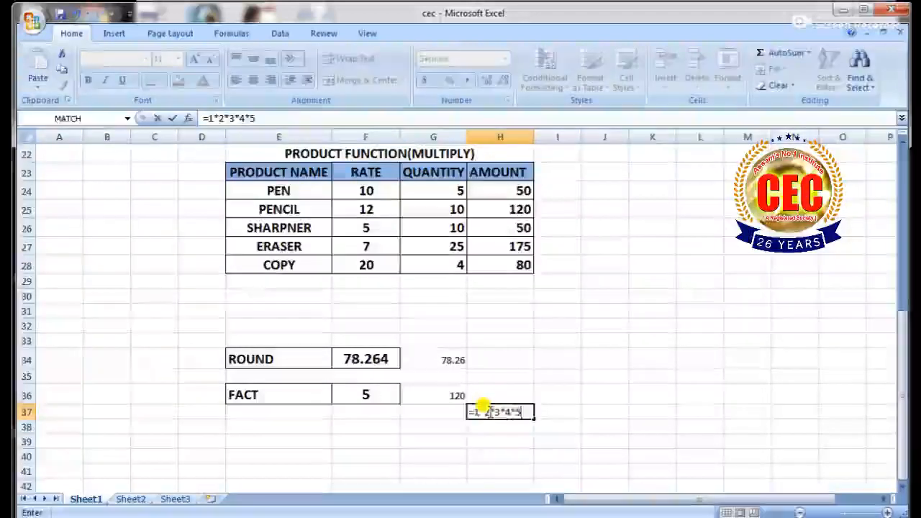